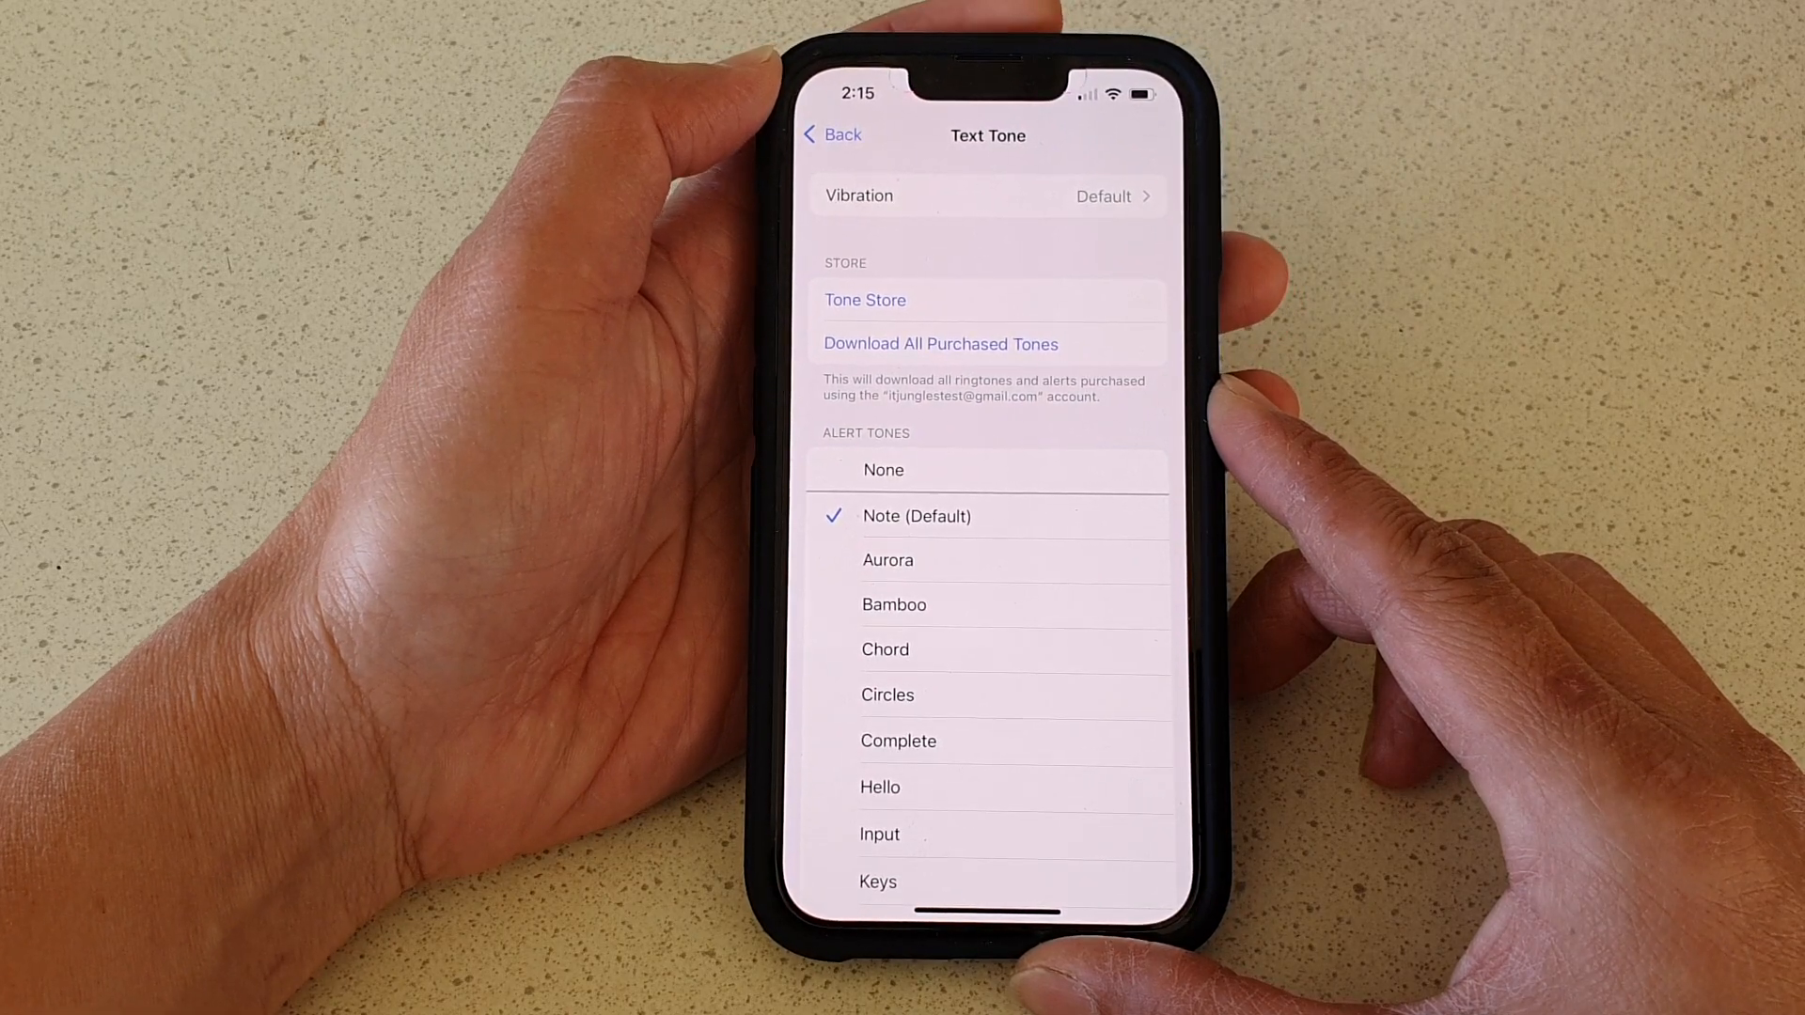
Leave Settings and return to the iPhone home screen.
left_click(833, 135)
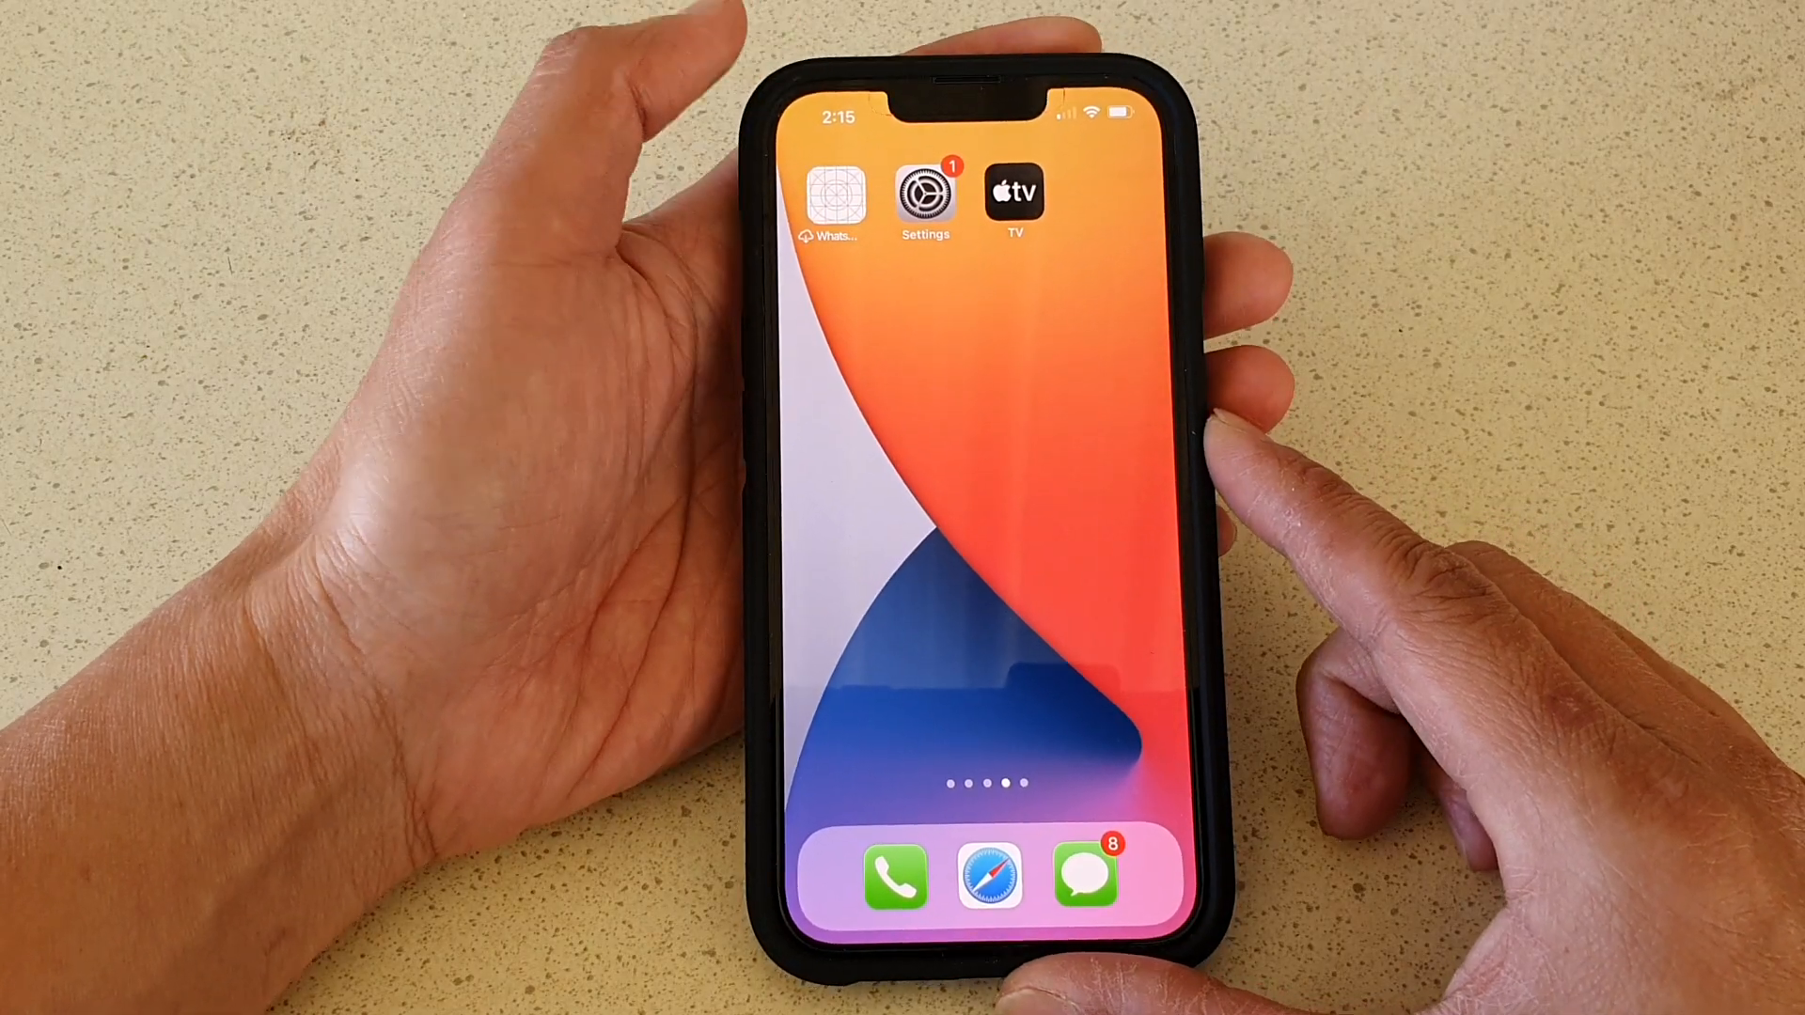
Reopen Settings and go to Sounds & Haptics, where Text Tone reads Note.
left_click(925, 193)
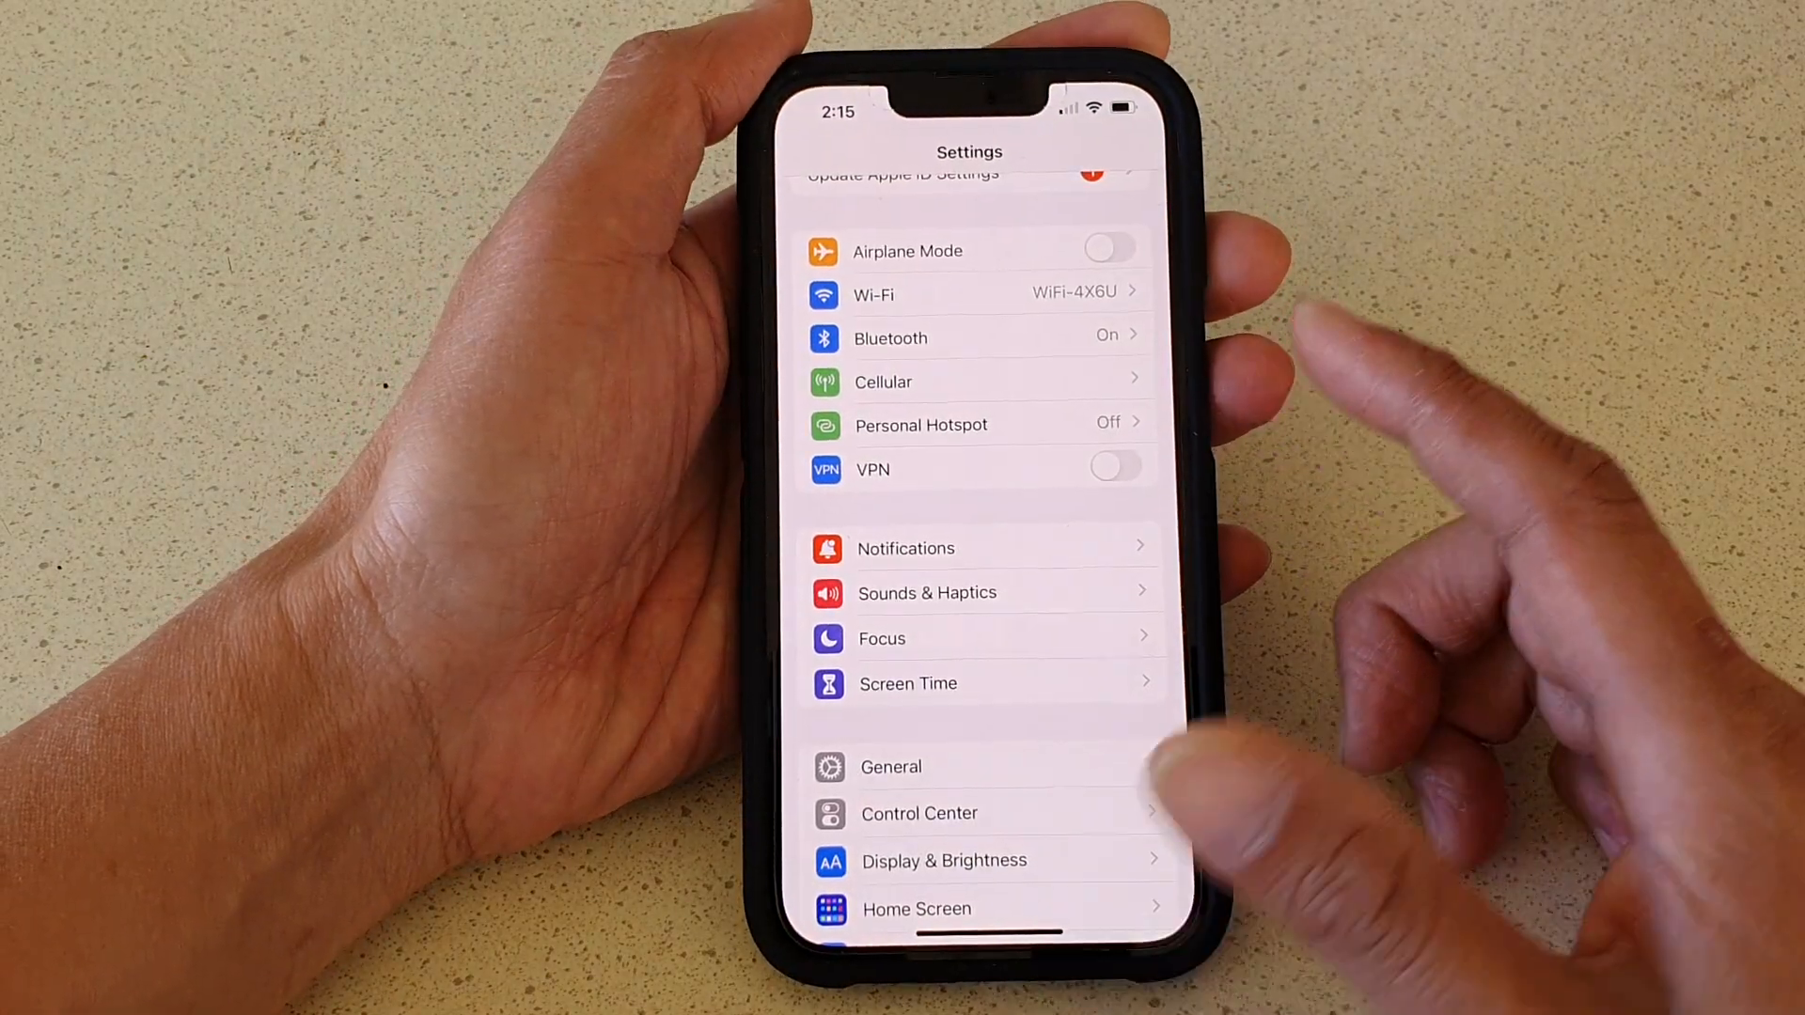
scroll("down", 3)
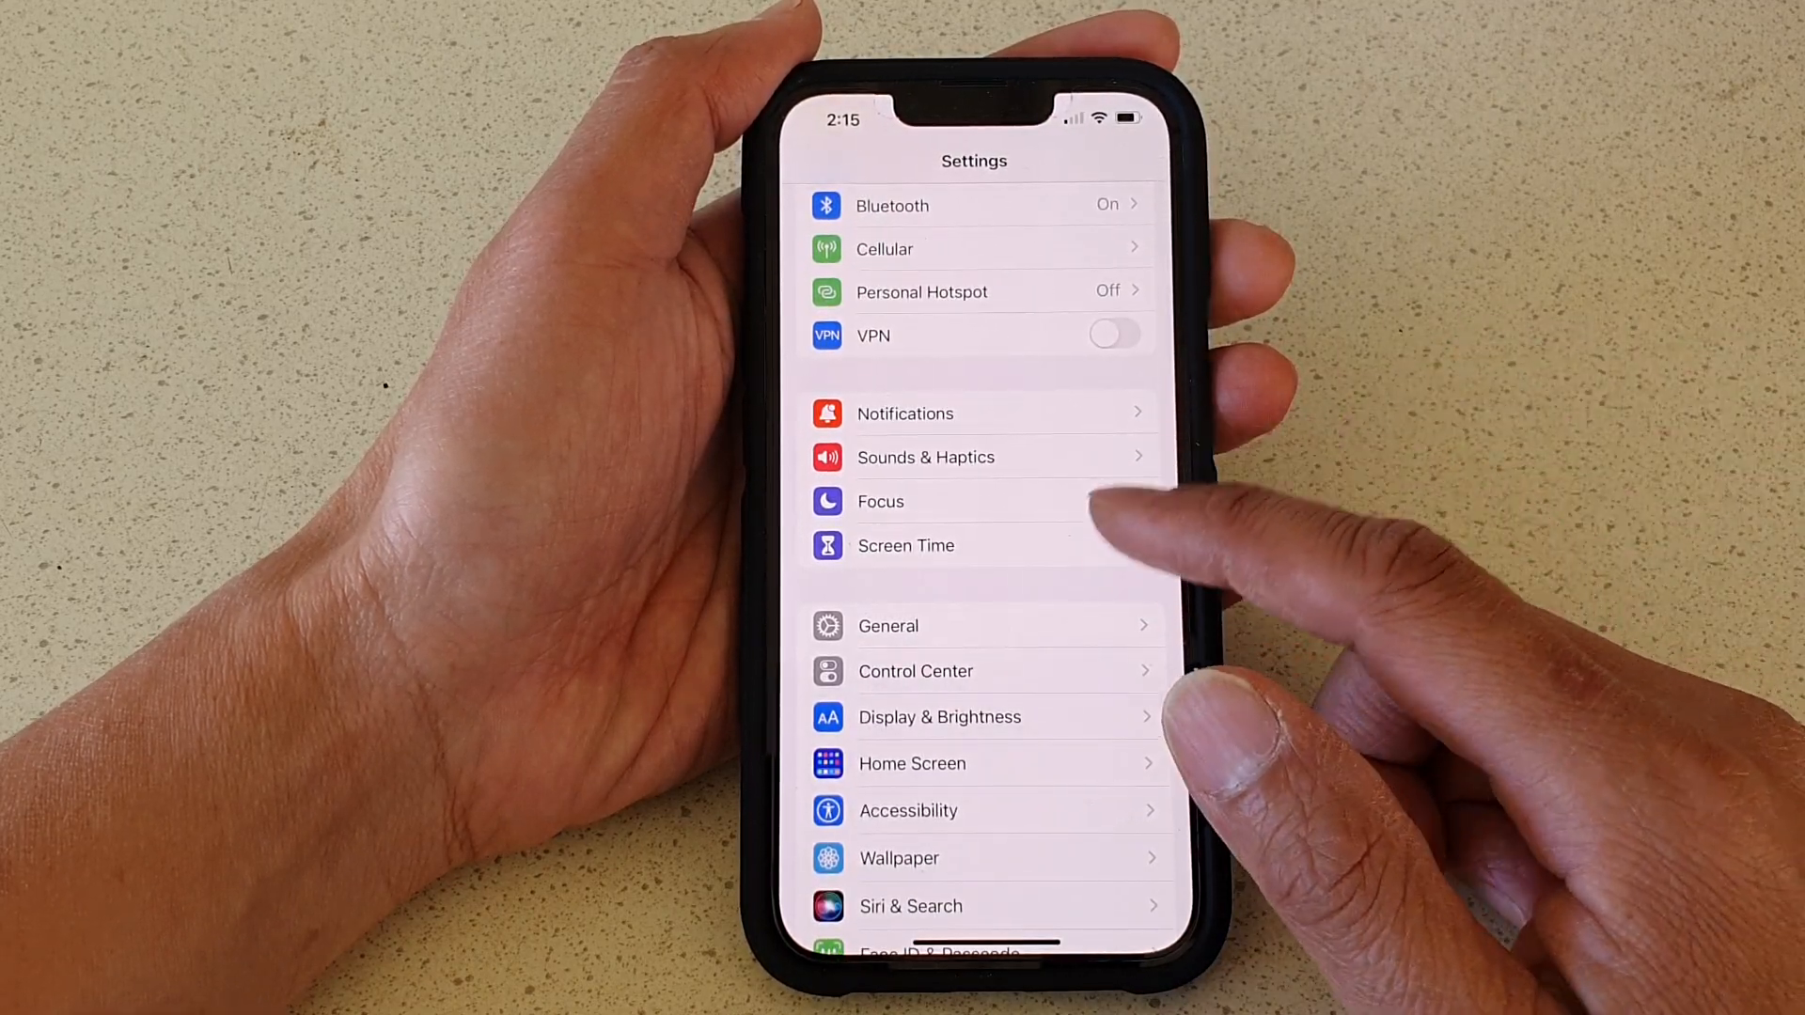
left_click(925, 457)
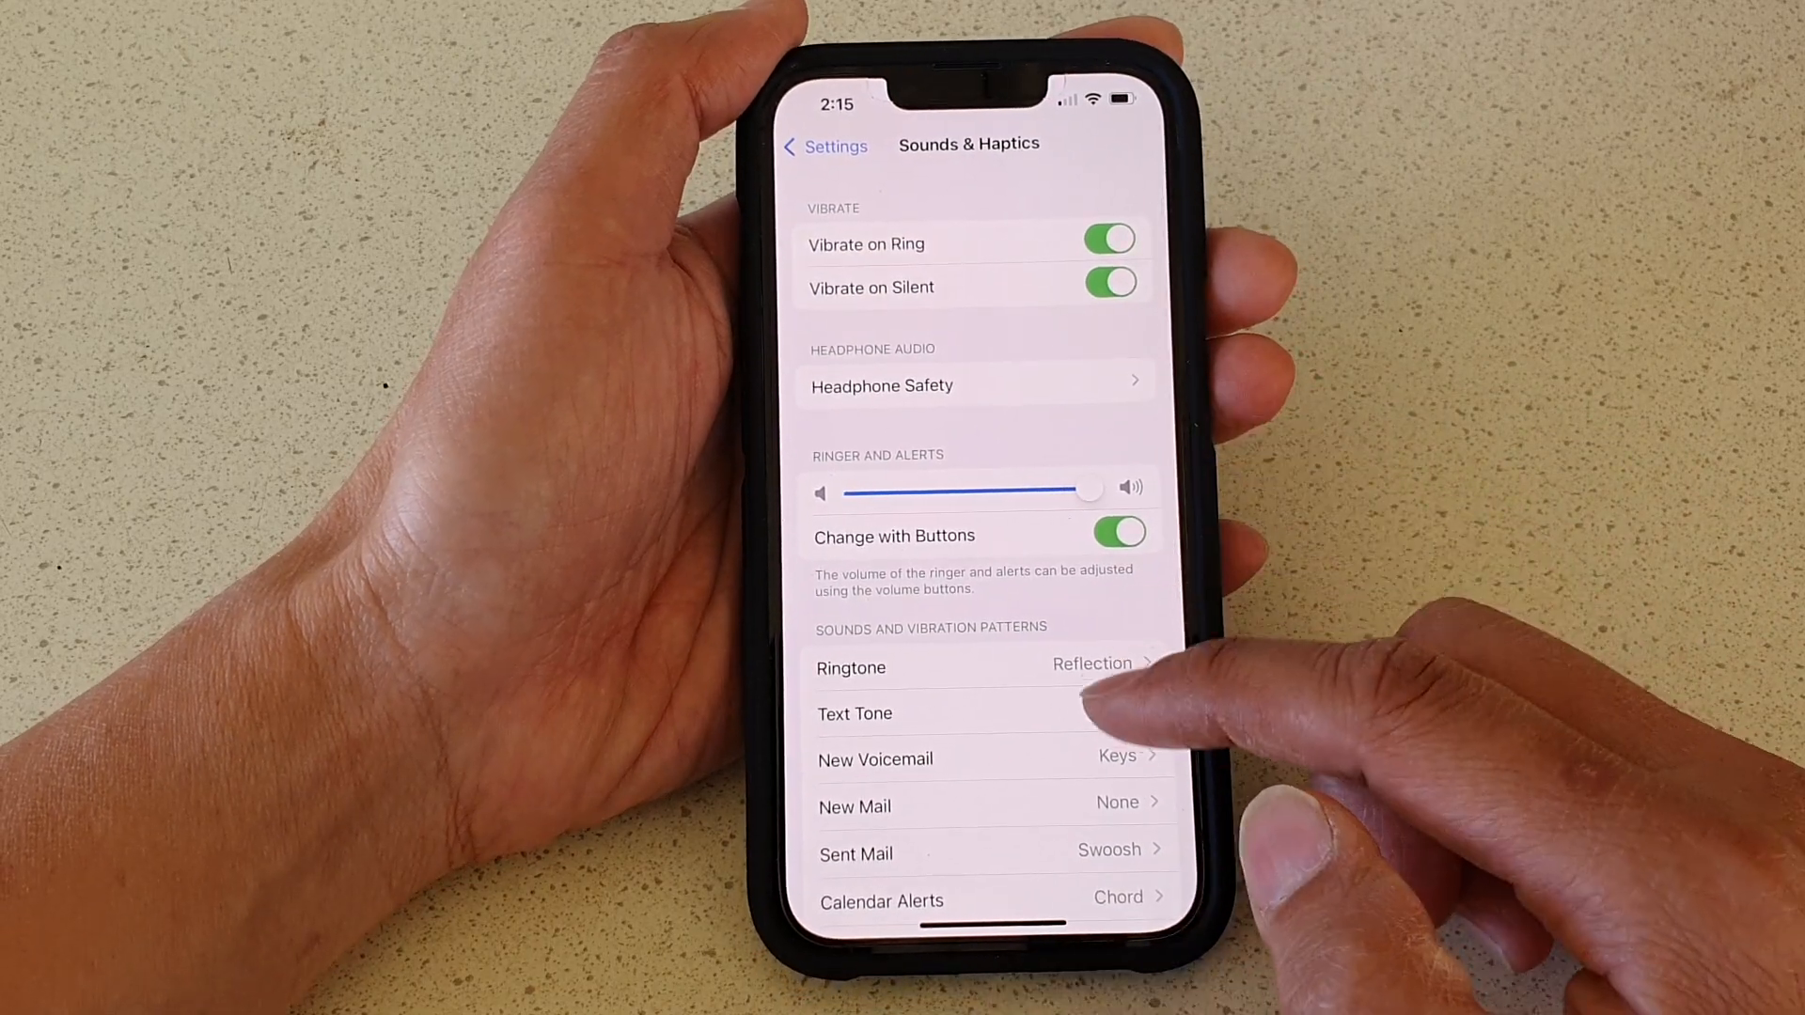
scroll("down", 3)
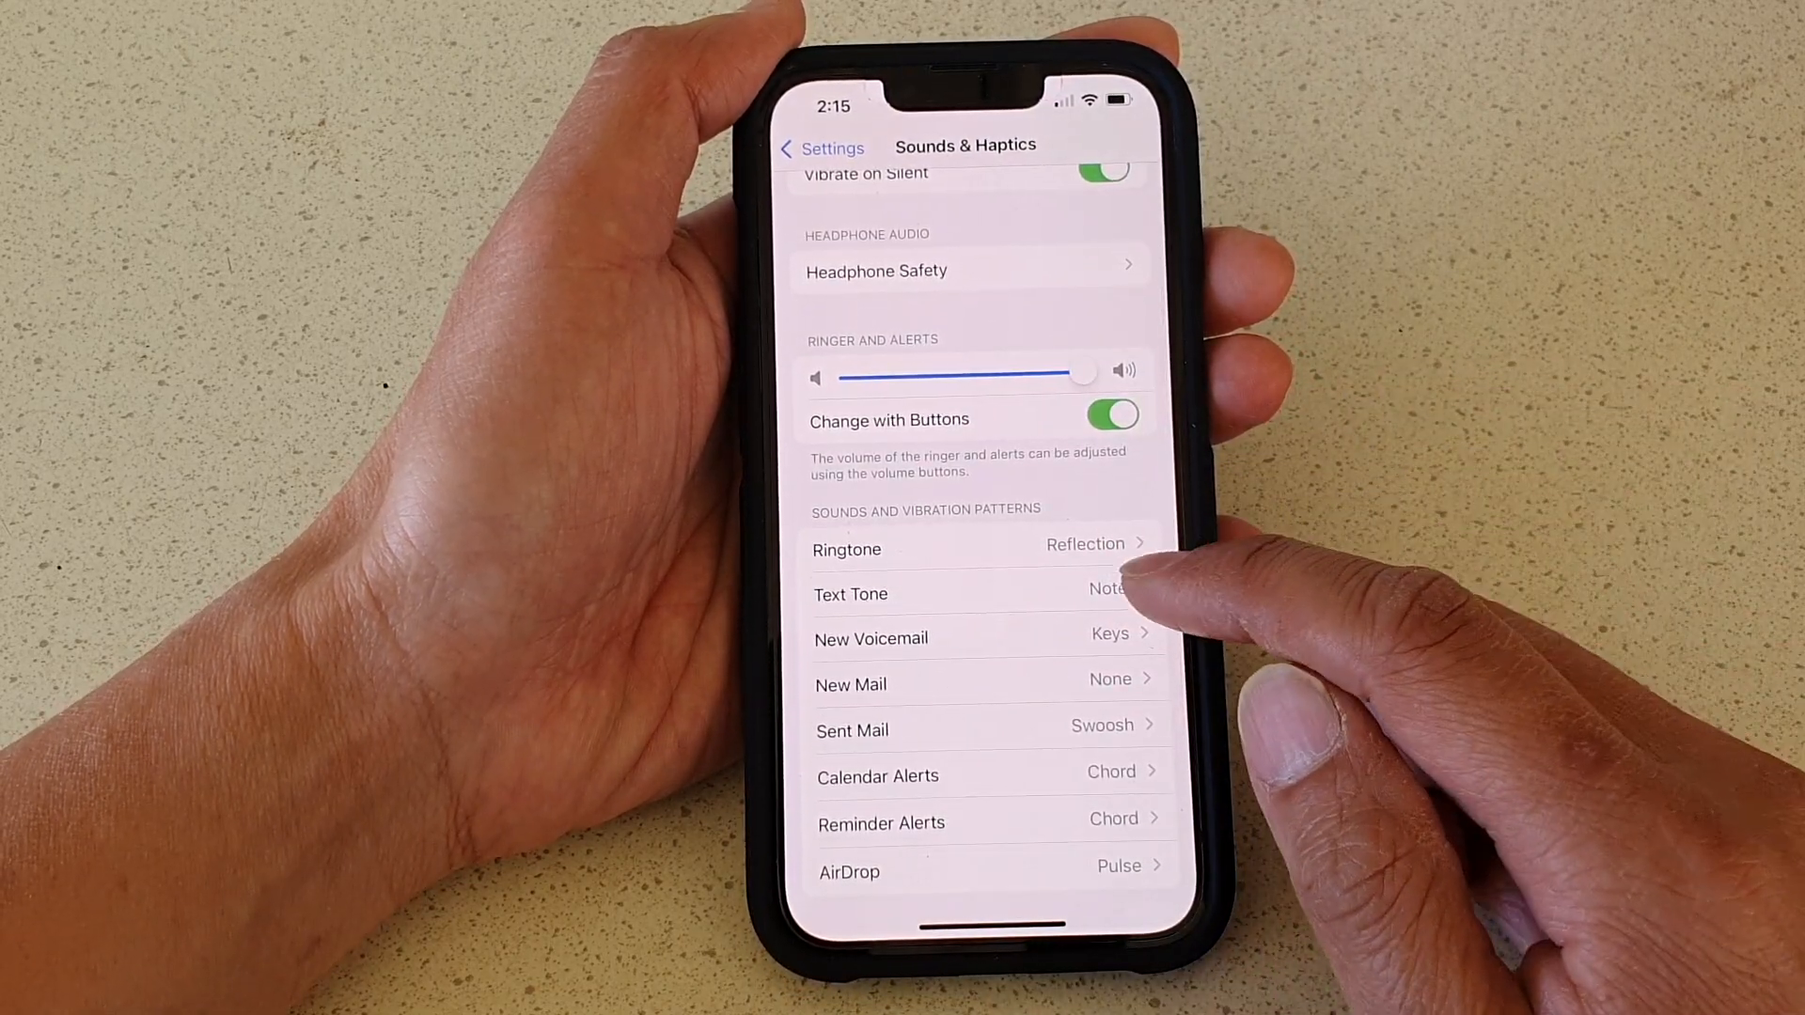
In the Text Tone list, preview Complete and then choose Input as the alert tone.
left_click(966, 592)
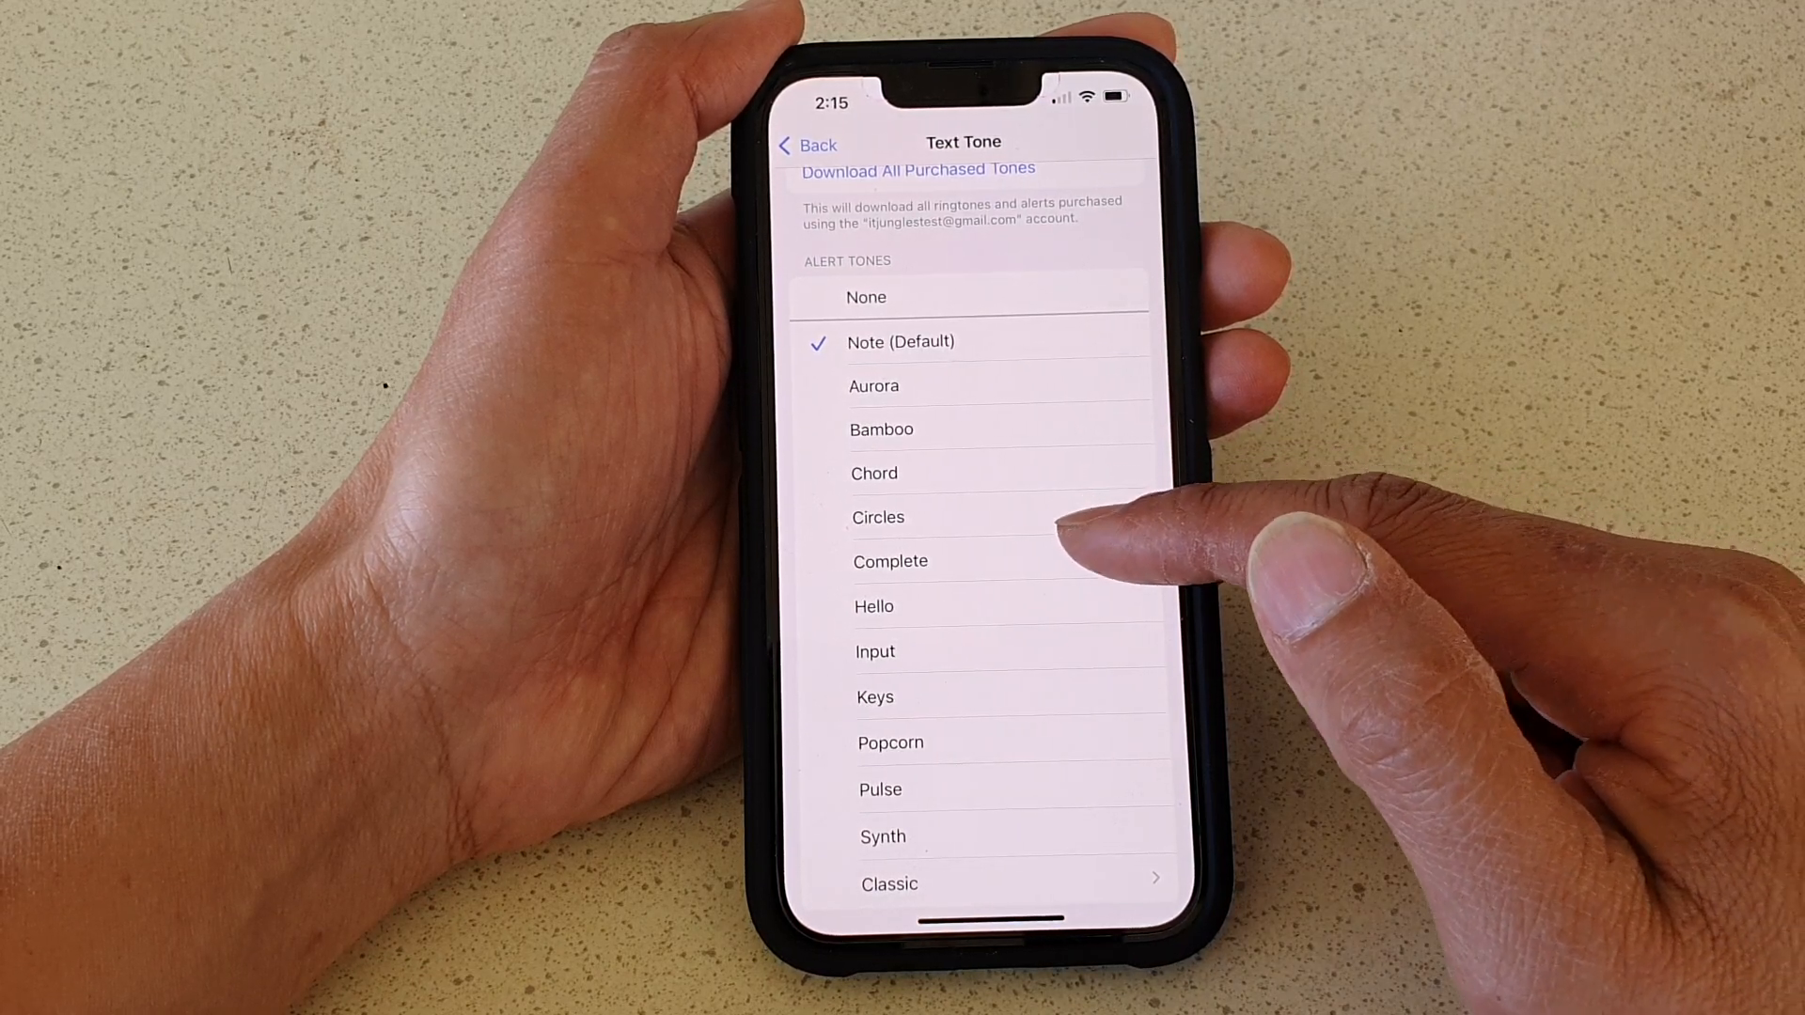
left_click(889, 560)
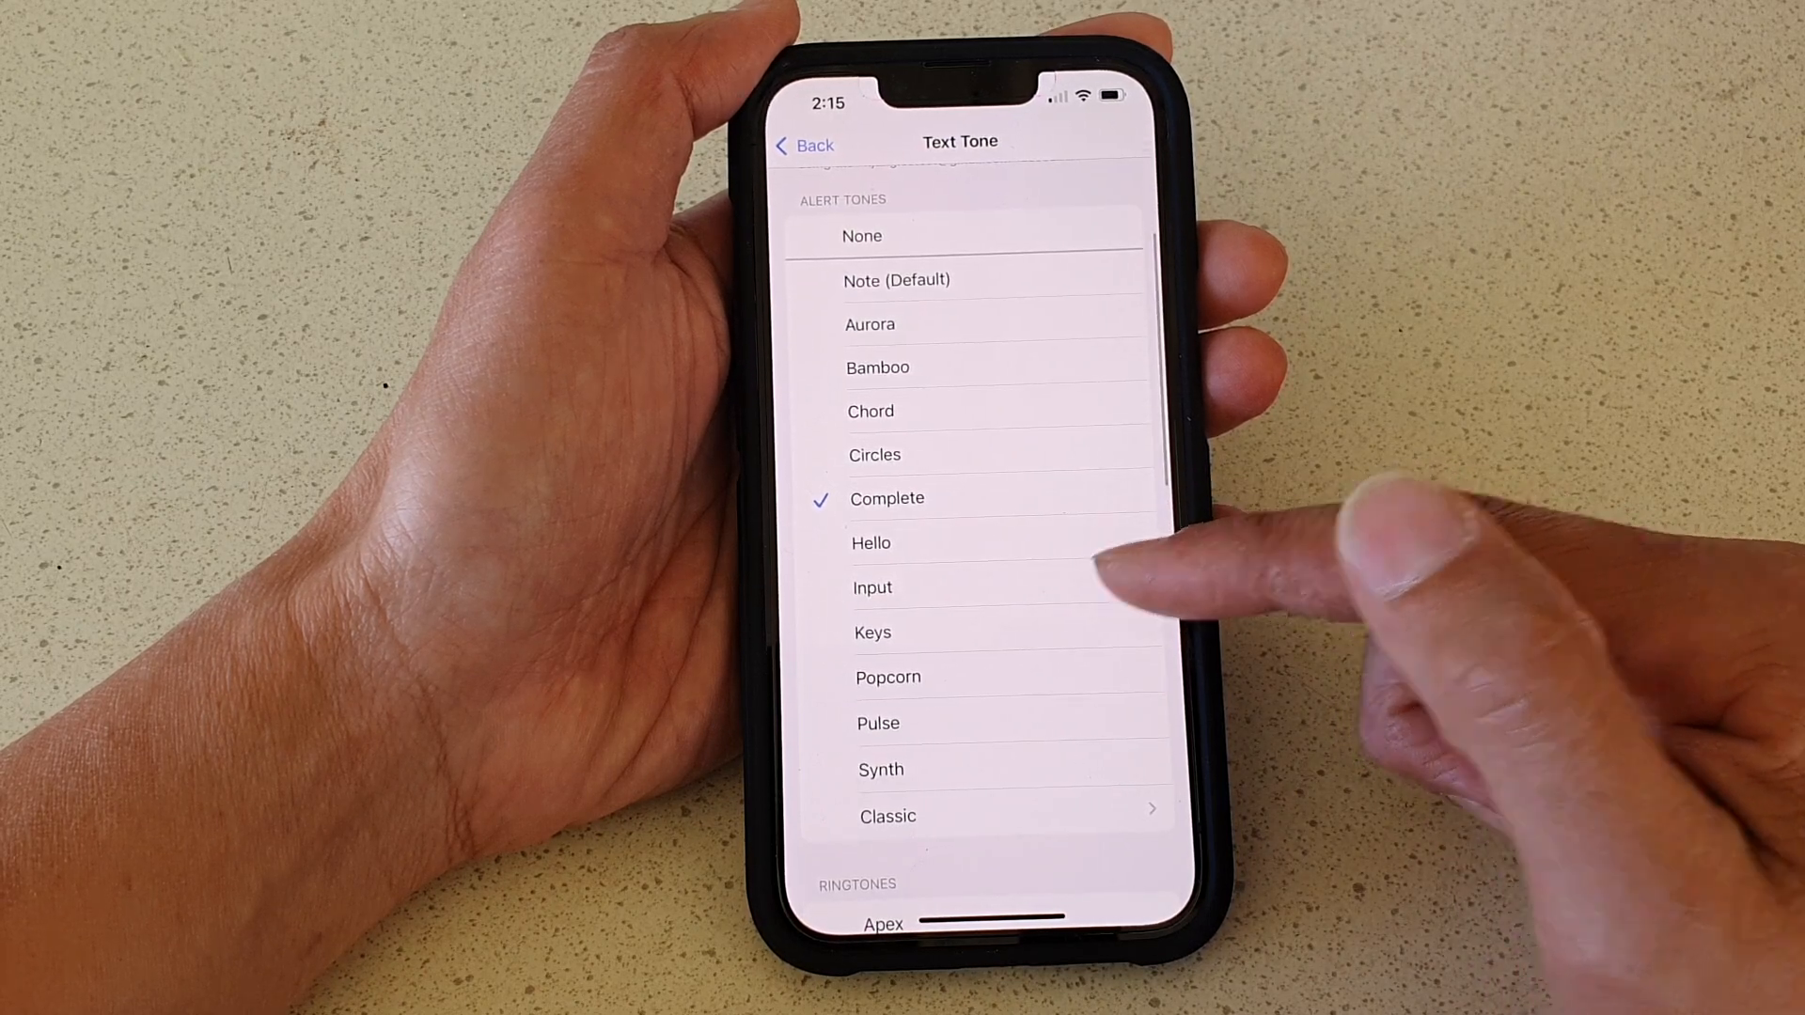
left_click(871, 587)
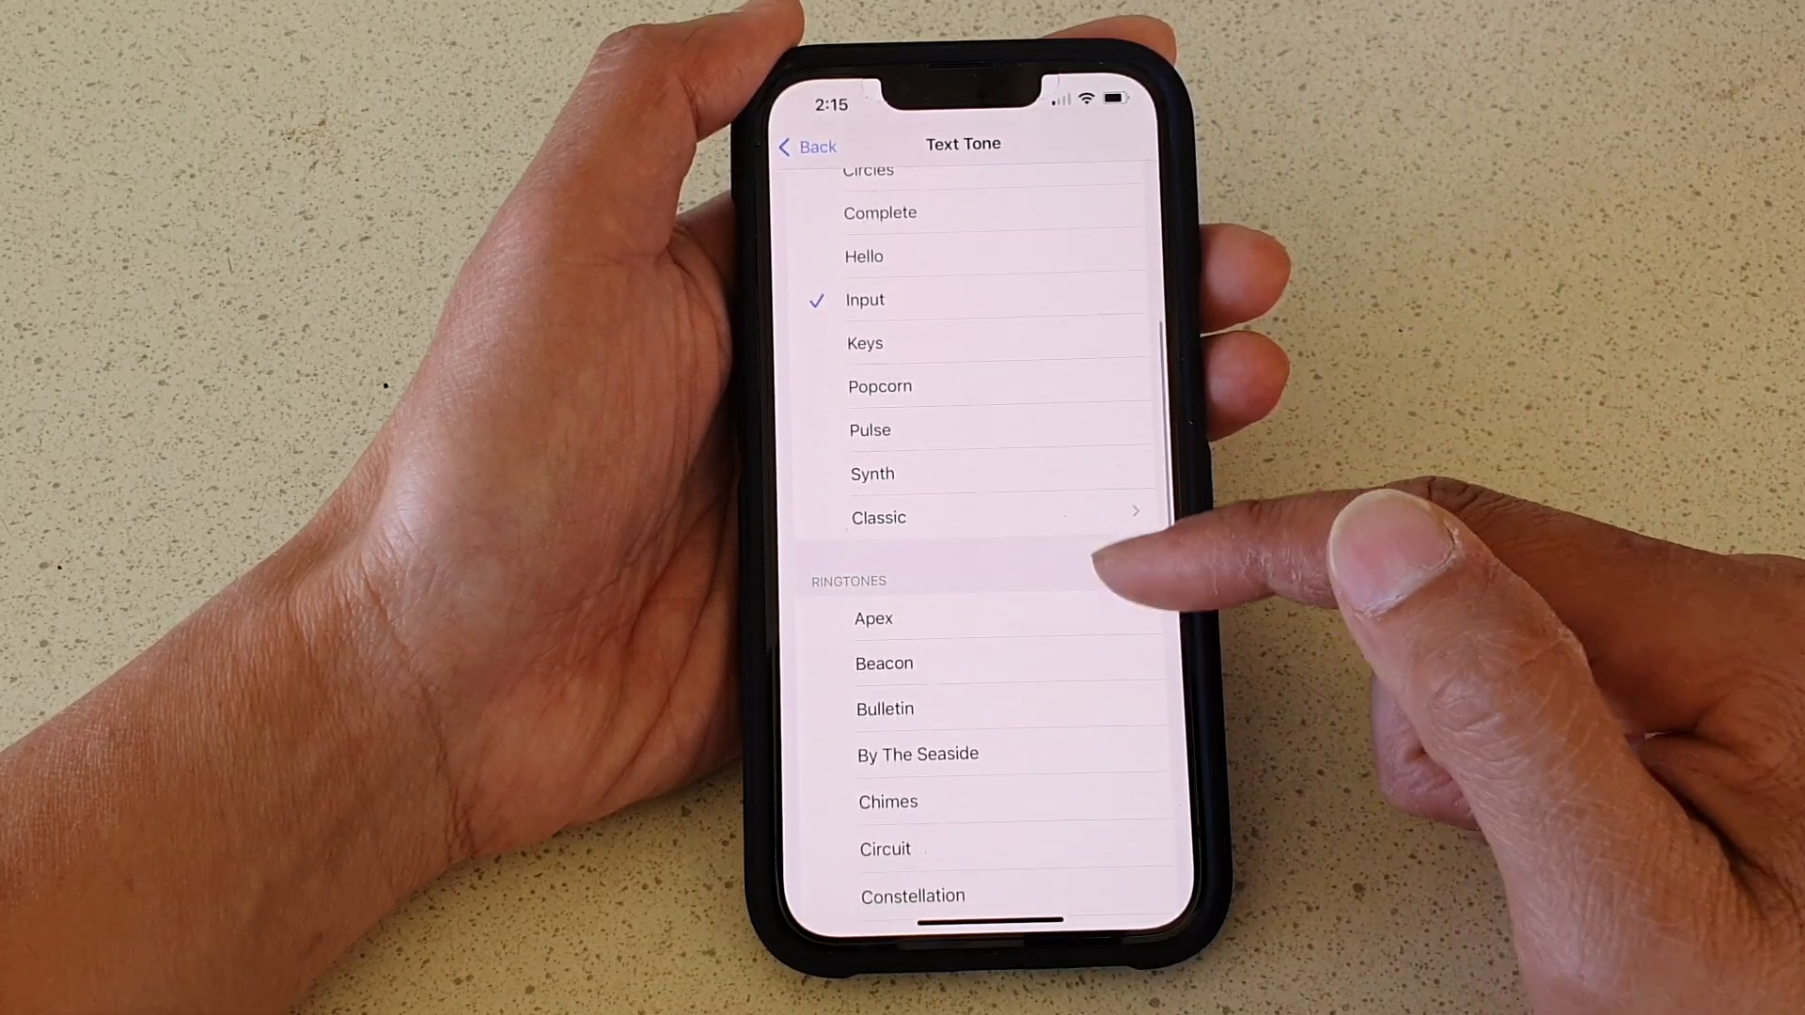
Pick the Night Owl ringtone as Text Tone and confirm it on Sounds & Haptics.
scroll("down", 3)
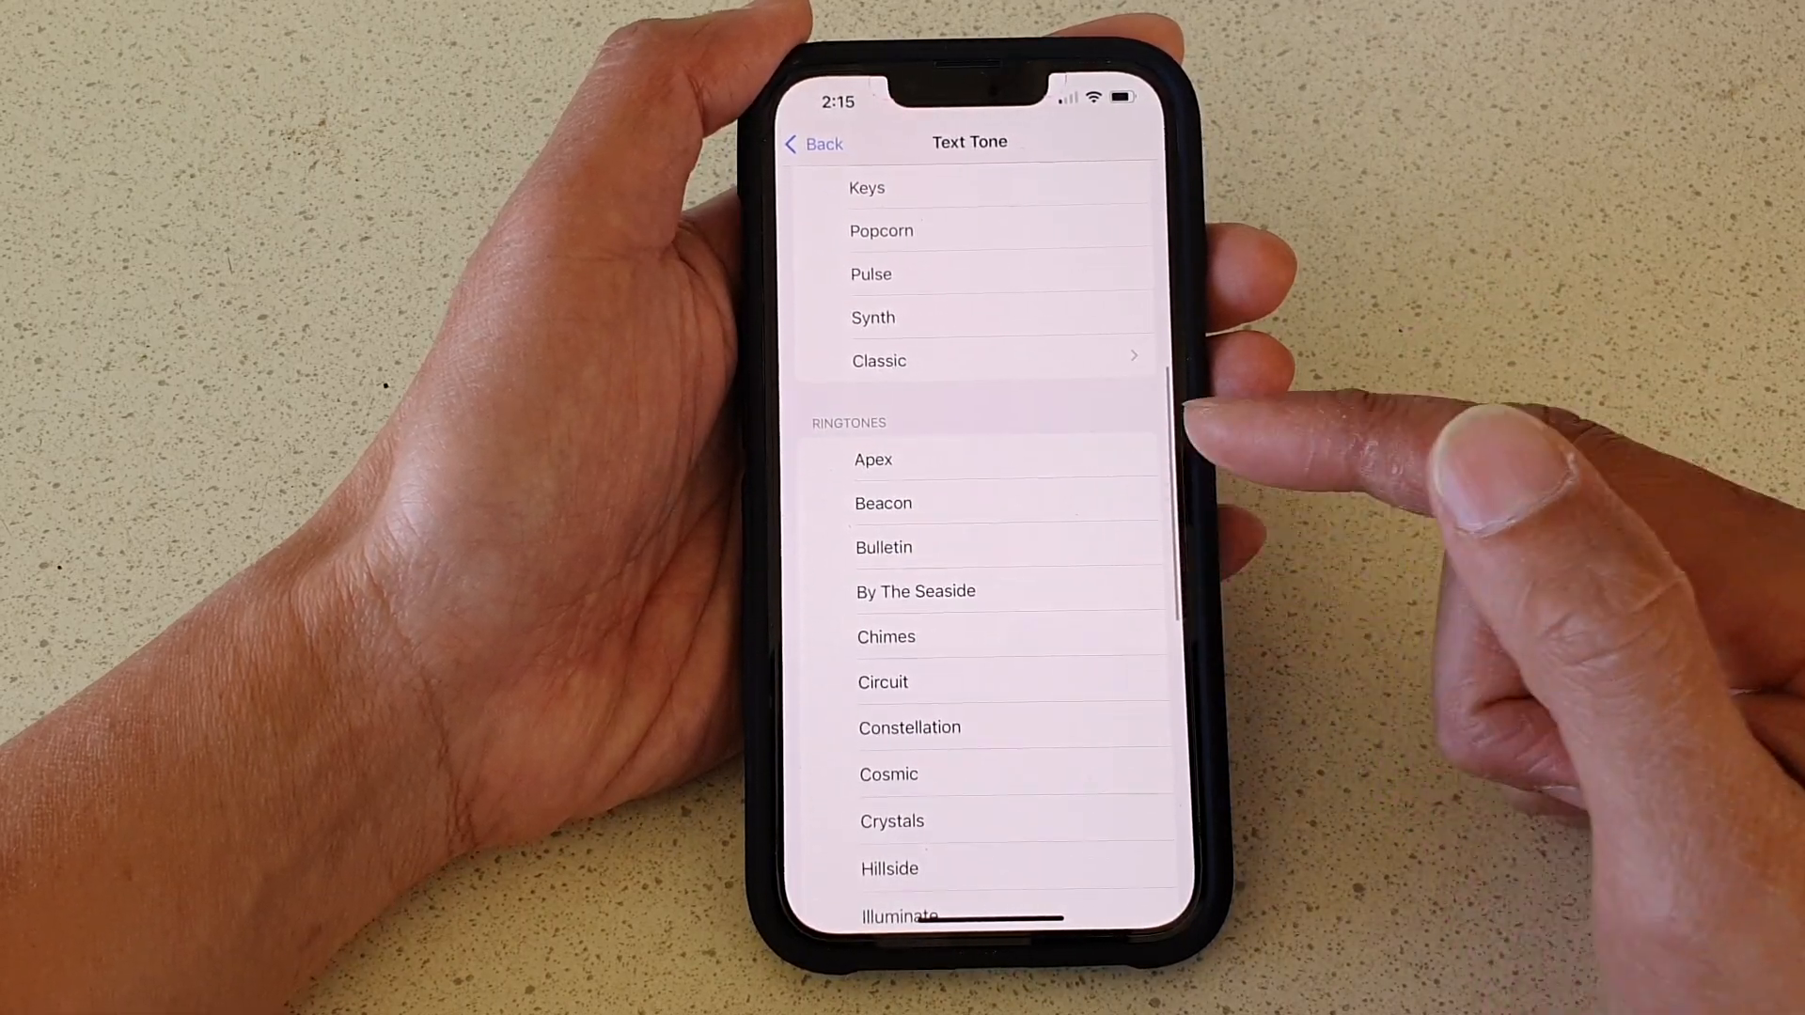
scroll("down", 3)
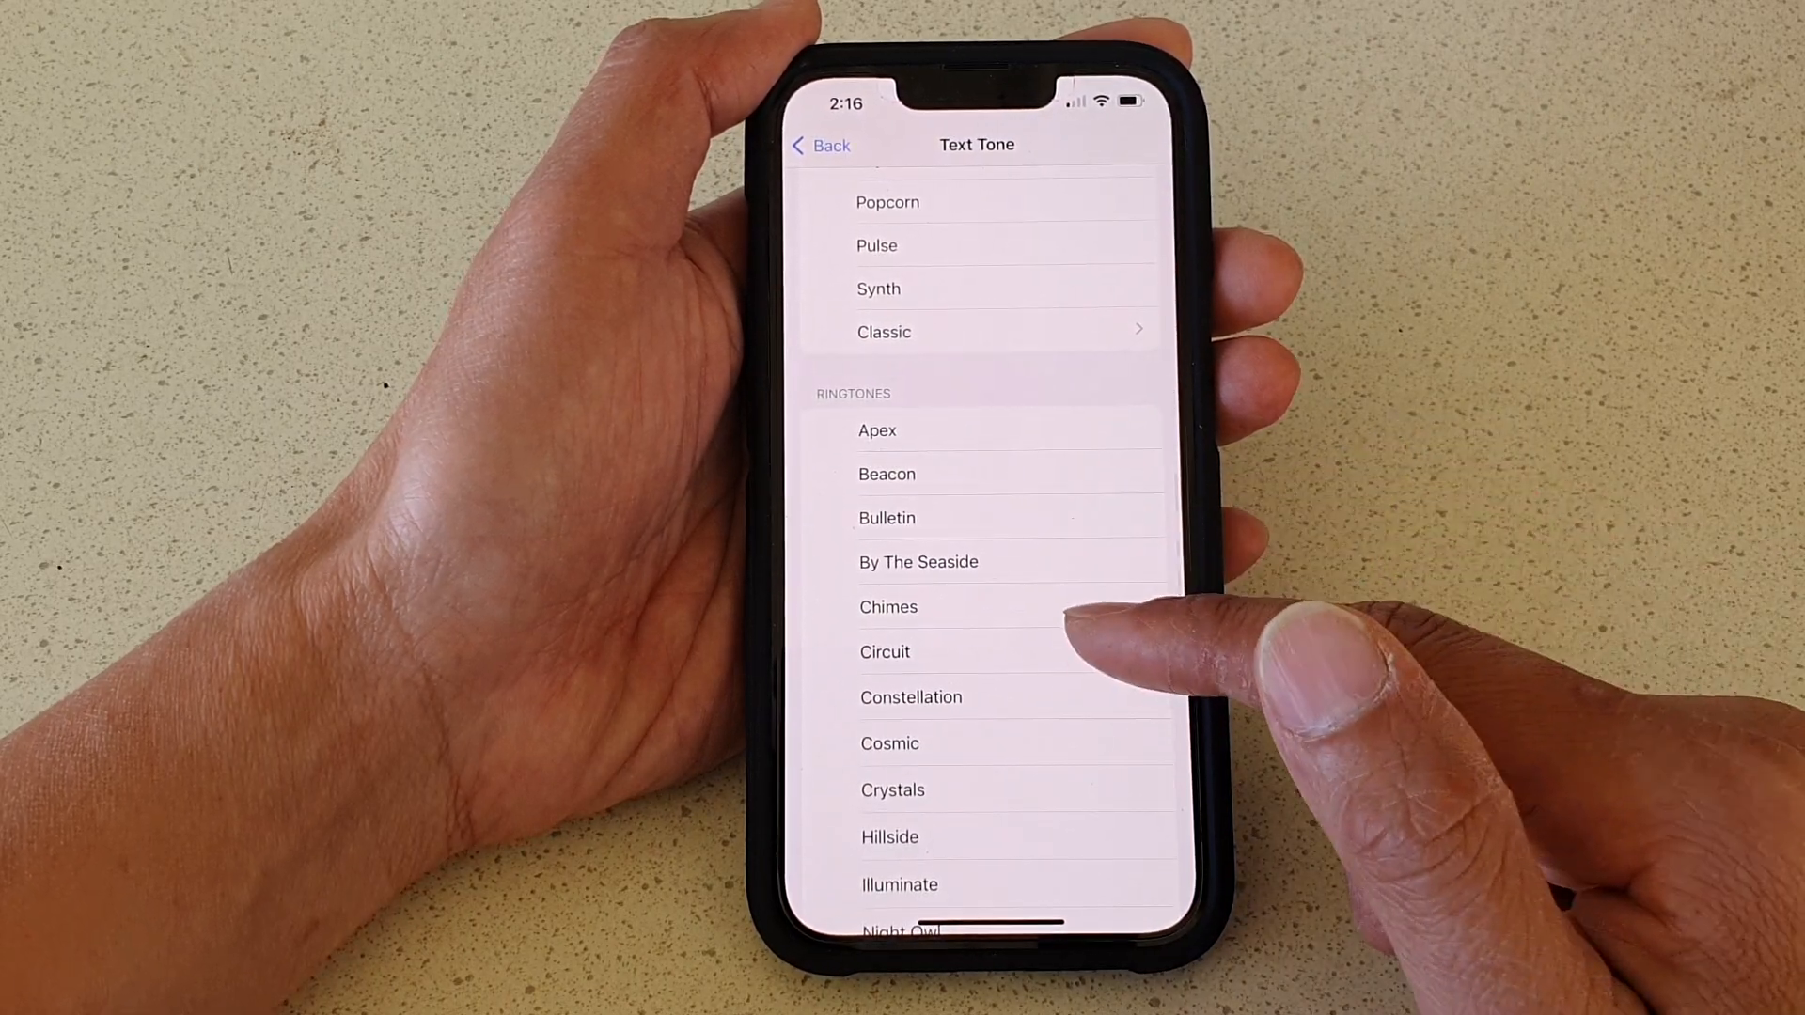
left_click(884, 652)
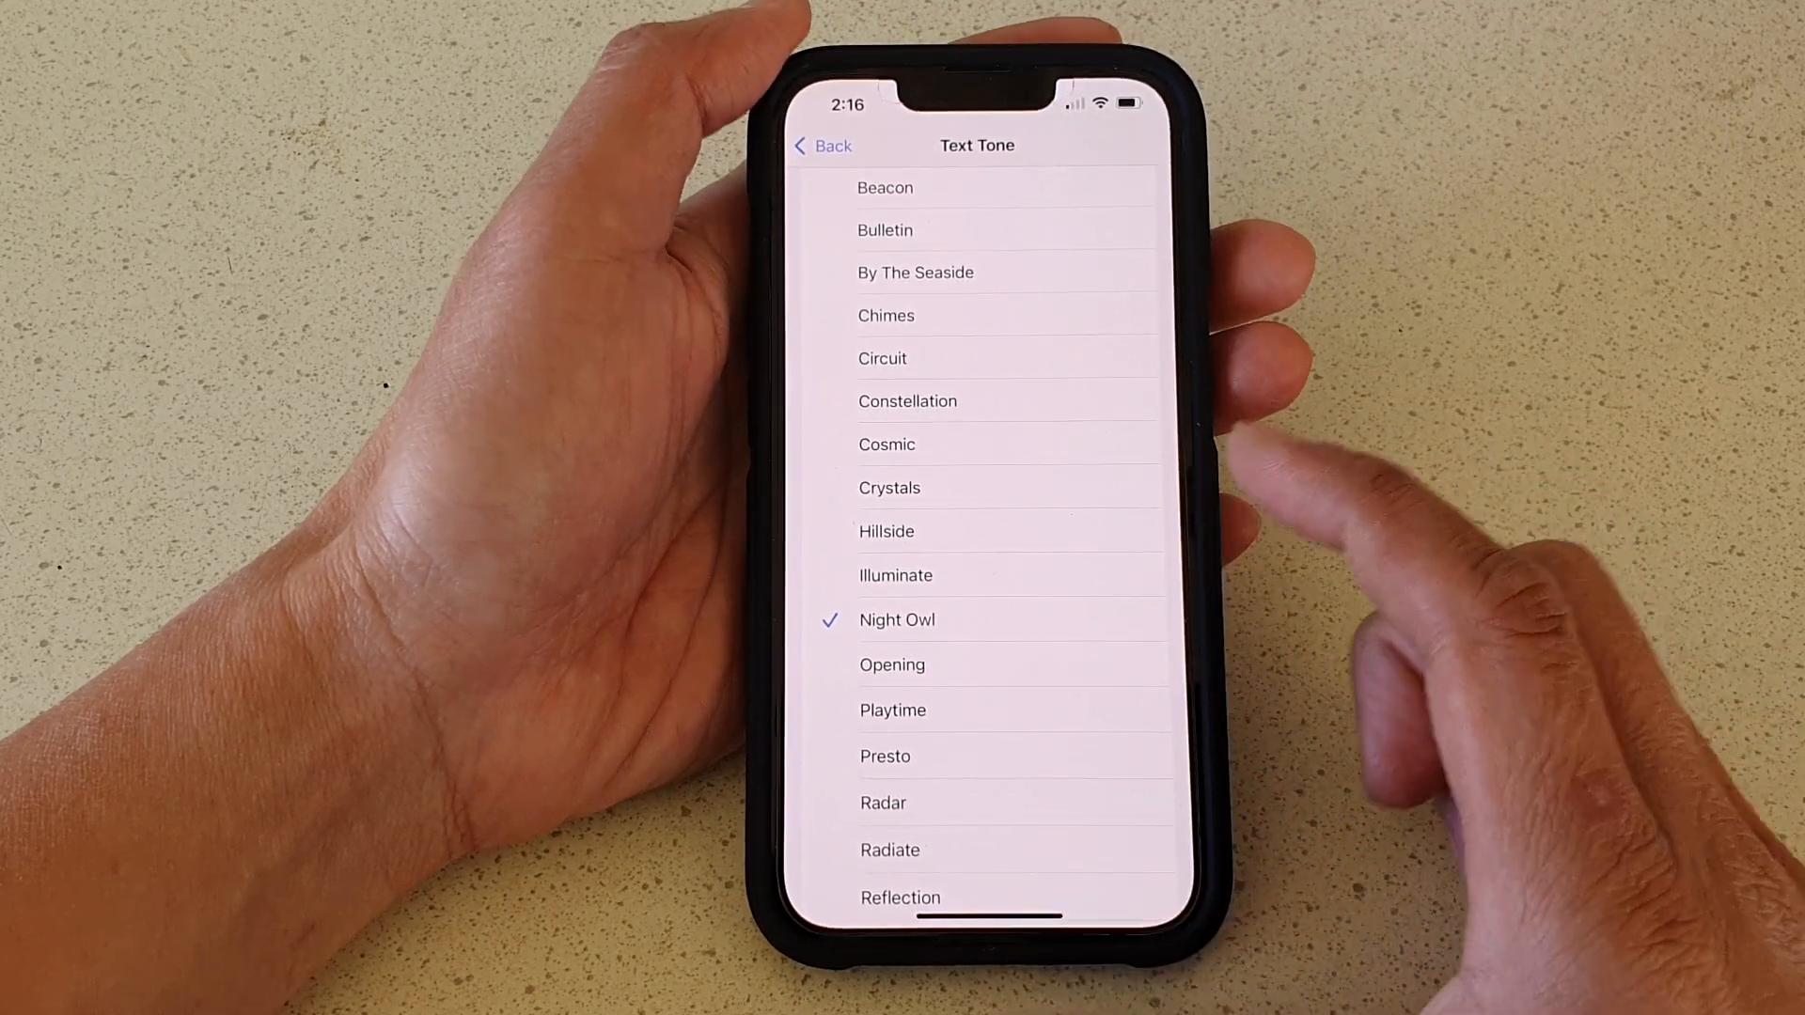
left_click(822, 146)
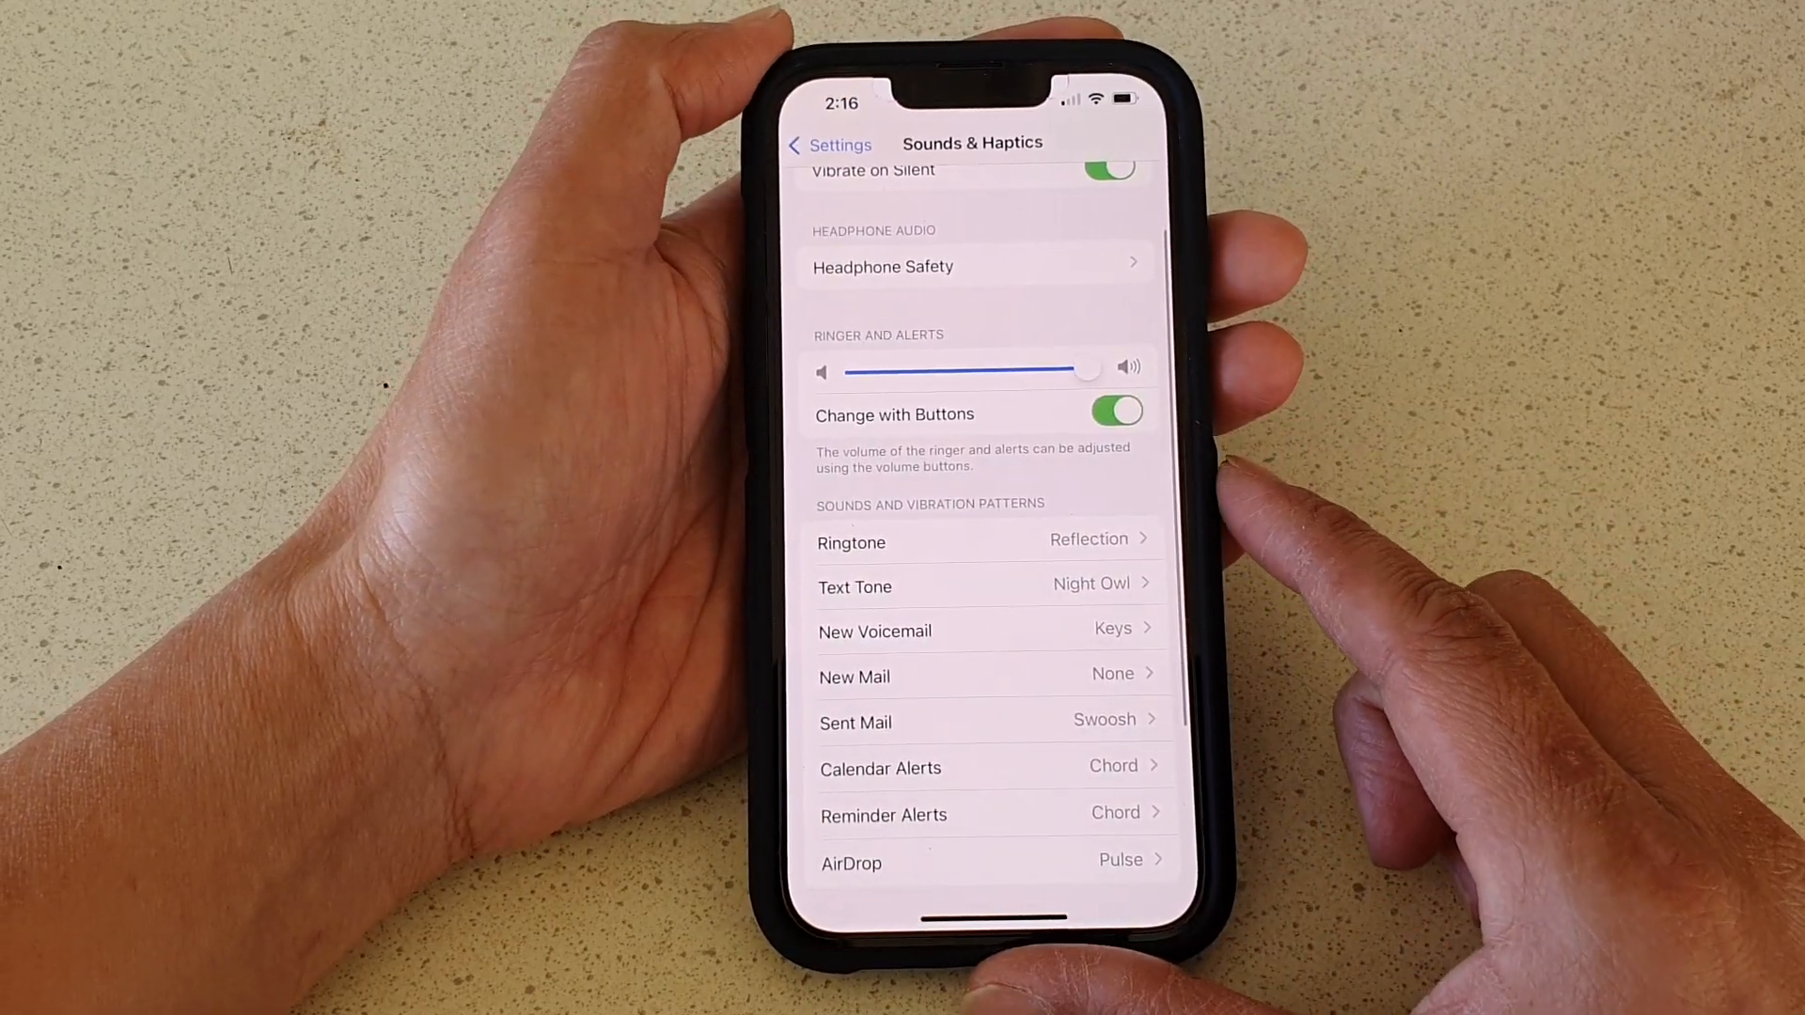